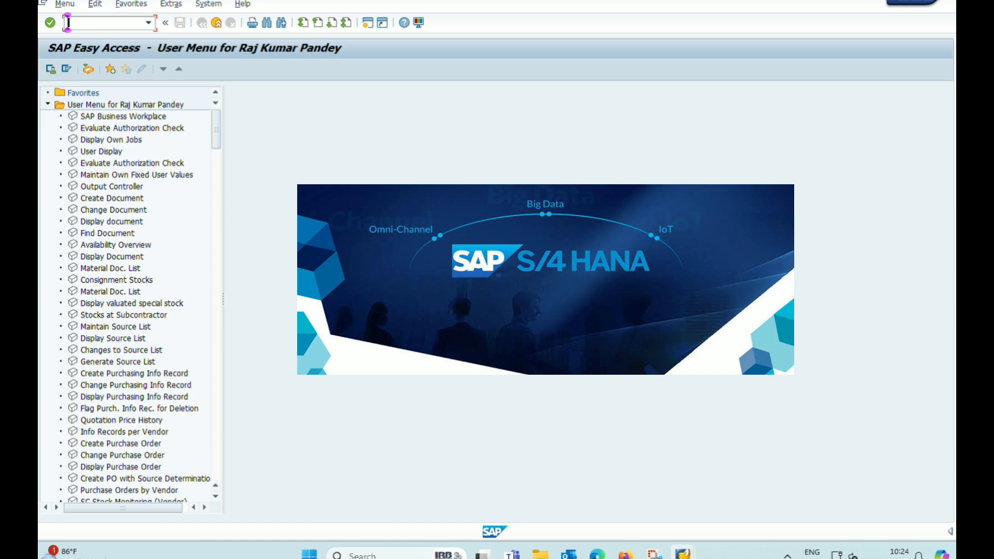
# - Launch transaction MB90, the Output from Goods Movements selection screen
pyautogui.write('mb90')
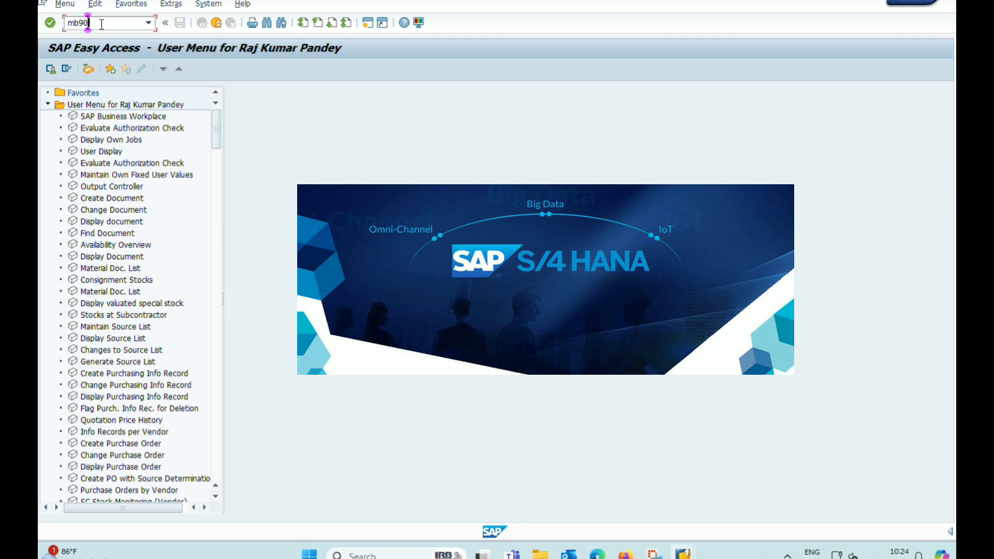
pyautogui.press('Enter')
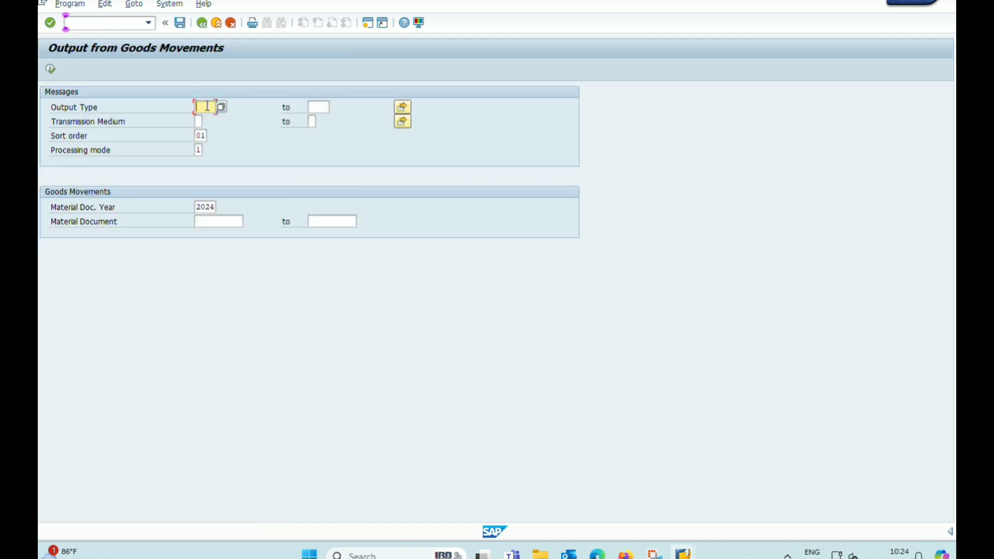
pyautogui.write('WE01')
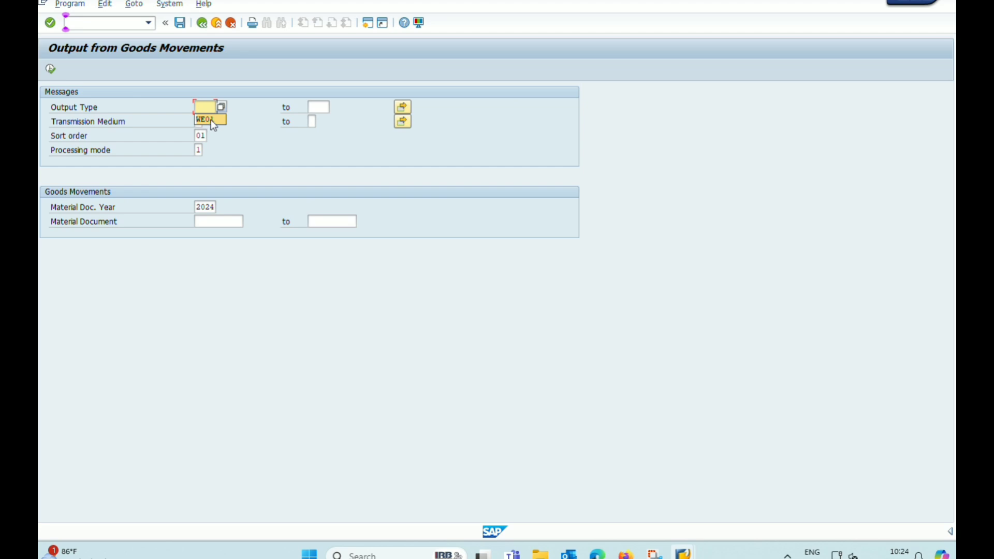
pyautogui.write('WE01')
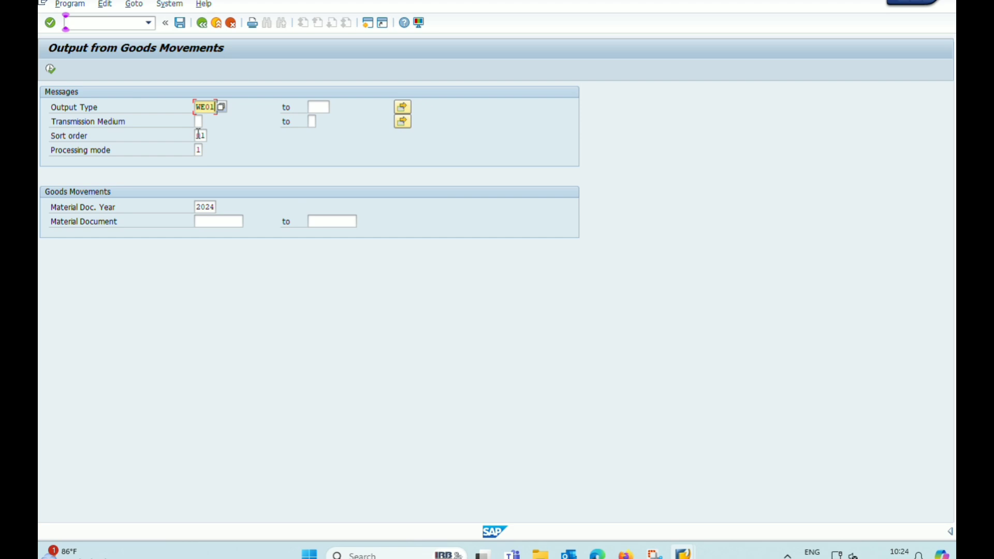
pyautogui.click(200, 136)
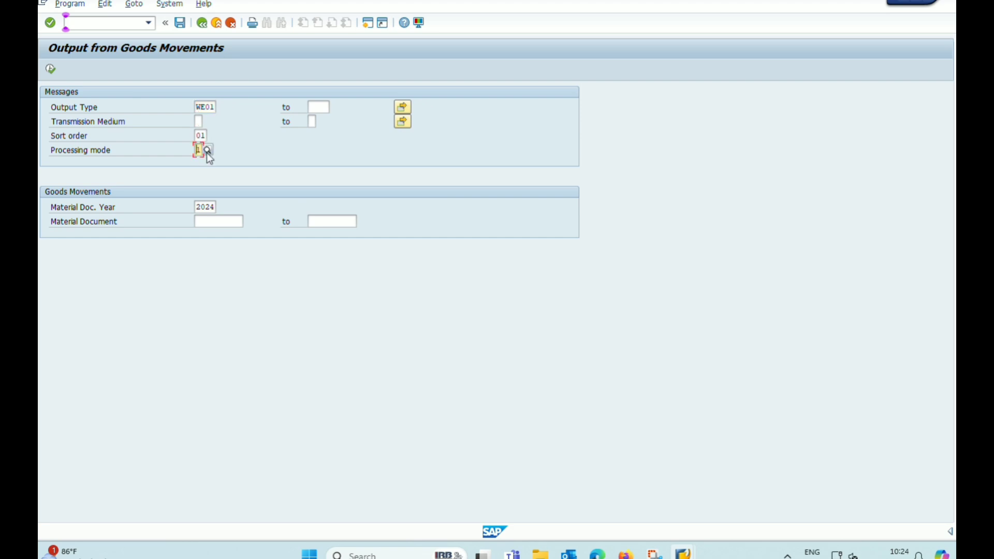
pyautogui.click(219, 220)
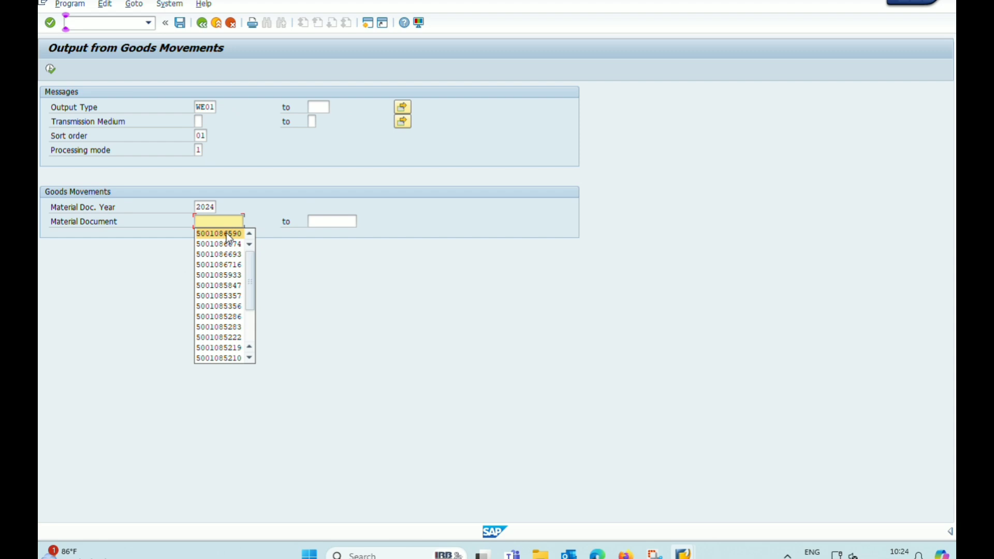
pyautogui.click(218, 233)
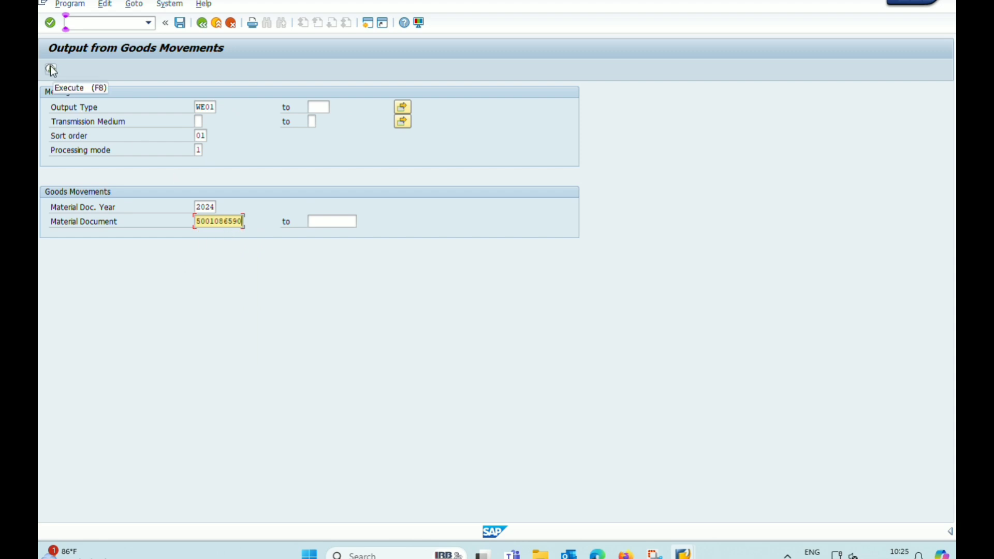
pyautogui.click(51, 68)
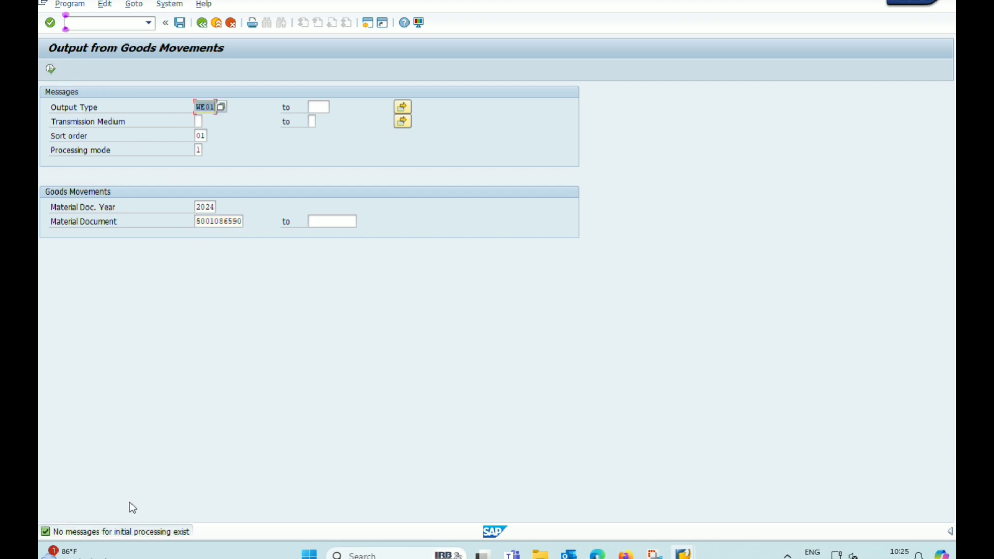
pyautogui.moveTo(167, 537)
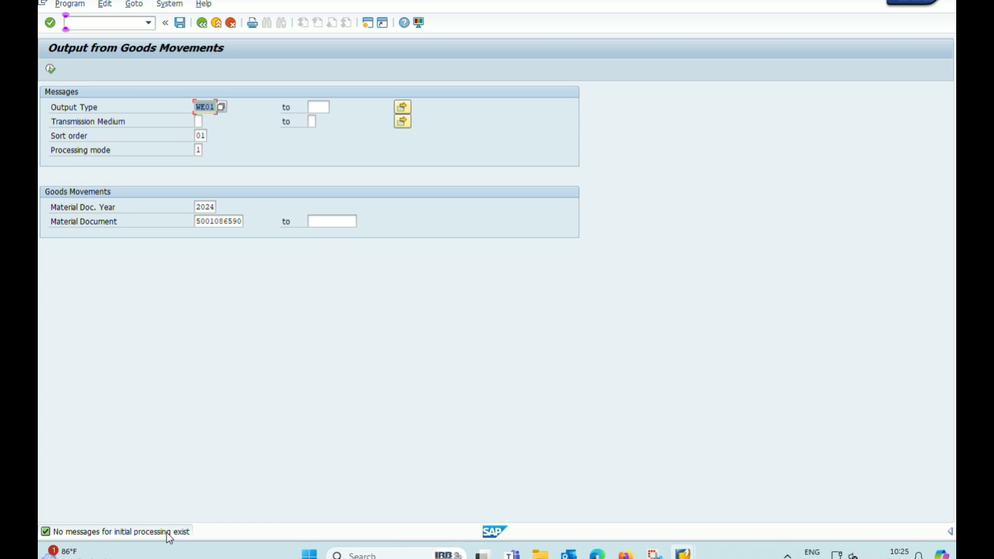
pyautogui.click(199, 150)
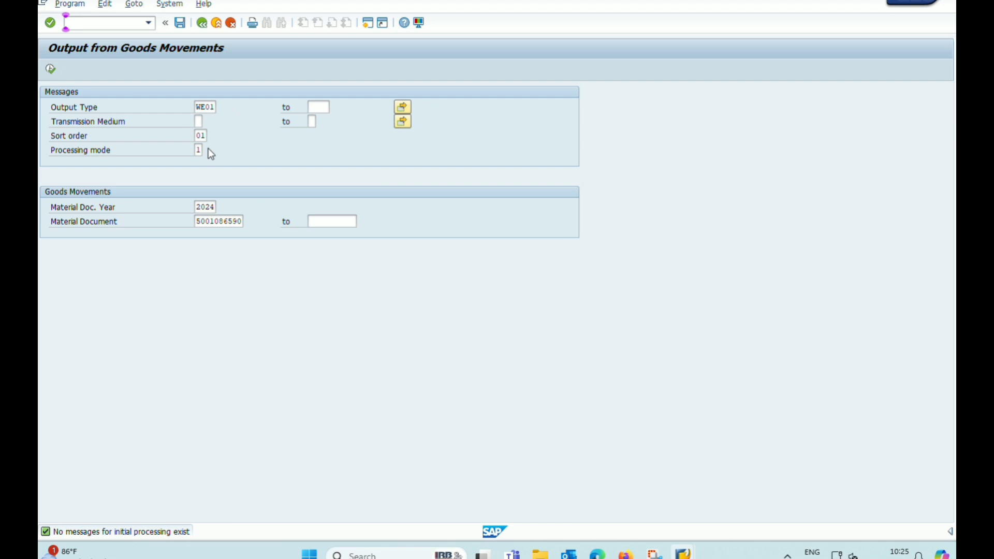
pyautogui.click(199, 149)
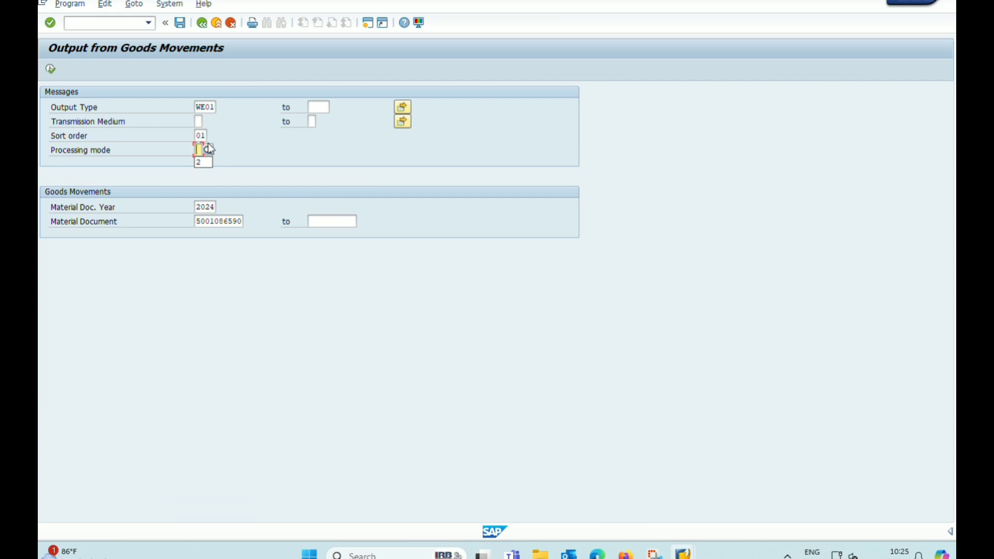
pyautogui.click(202, 161)
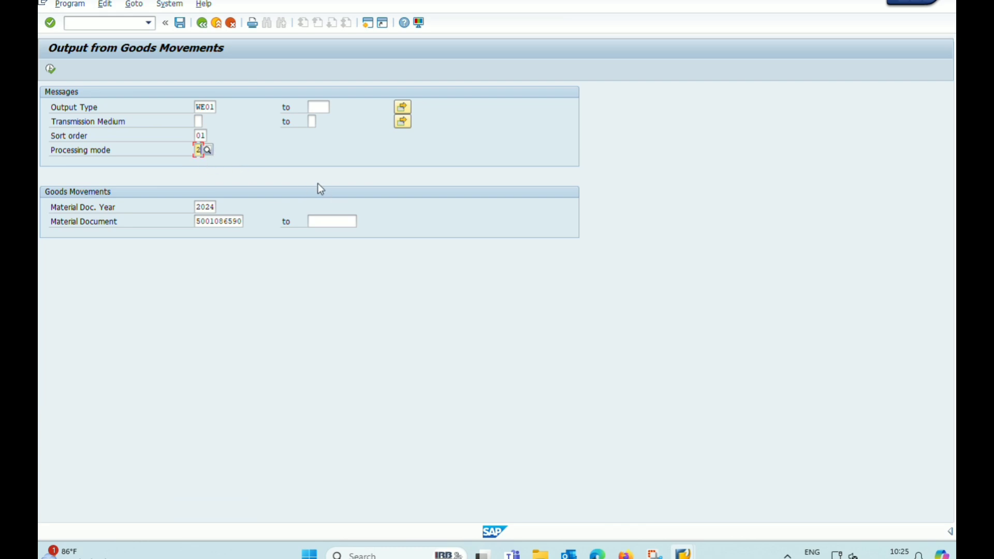
pyautogui.moveTo(283, 190)
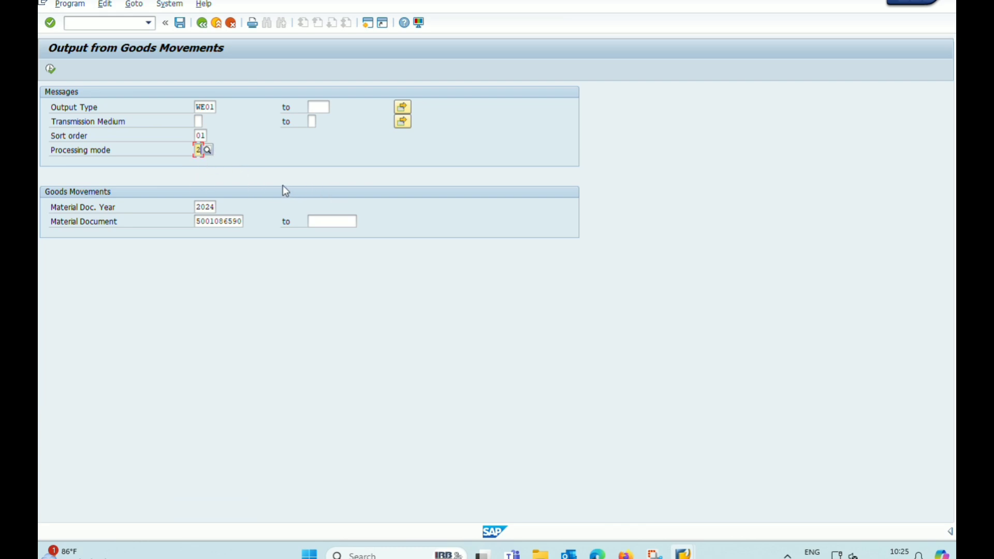
pyautogui.click(50, 68)
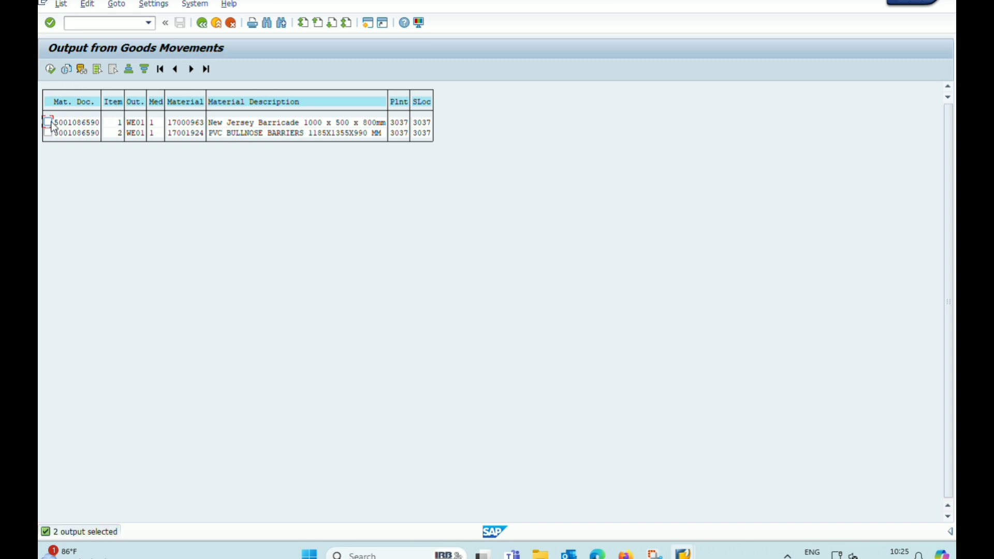
# - Process the New Jersey Barricade output item on the HP LaserJet printer
pyautogui.click(48, 122)
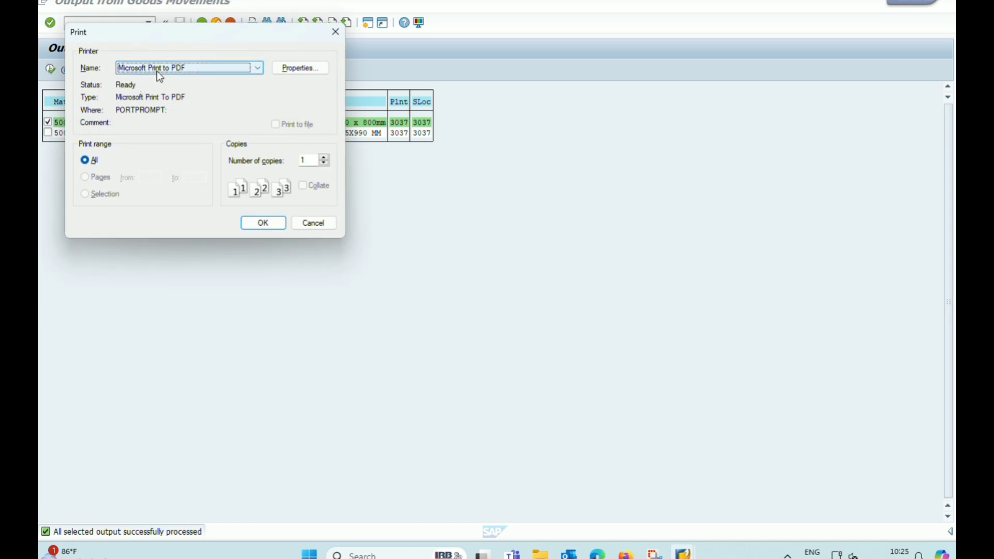
pyautogui.click(190, 69)
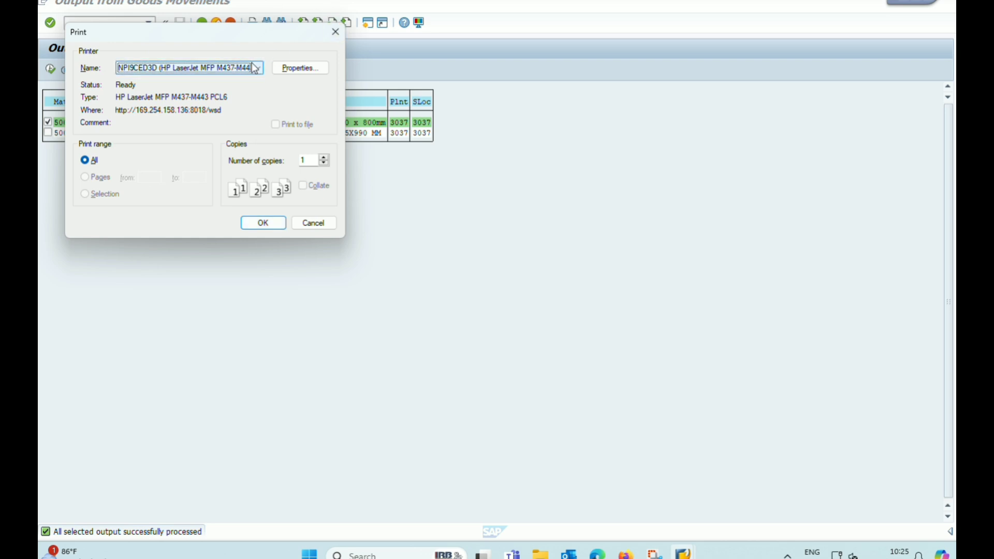
pyautogui.click(262, 223)
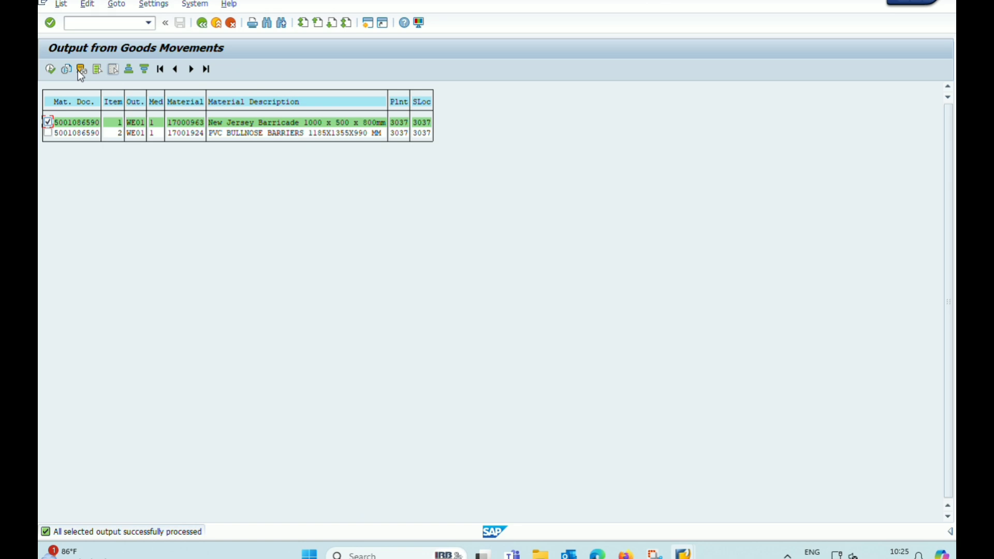
pyautogui.moveTo(65, 69)
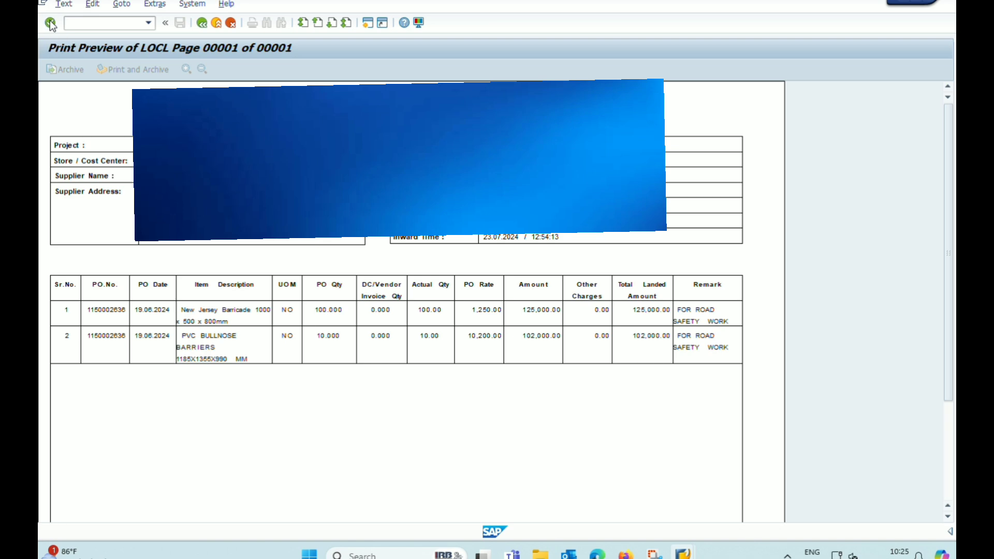
pyautogui.moveTo(202, 24)
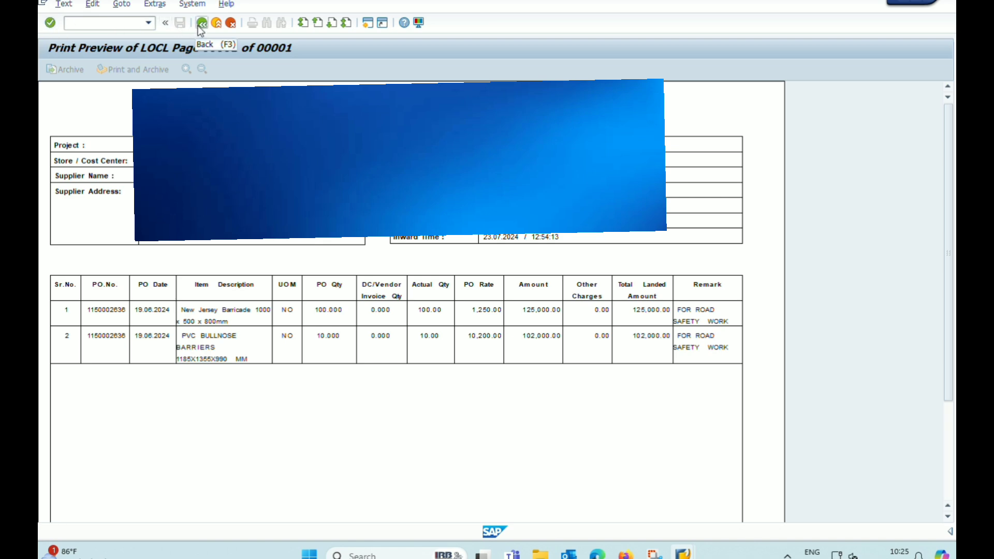
# - Leave the goods receipt print preview and go back to the MB90 selection screen
pyautogui.click(204, 23)
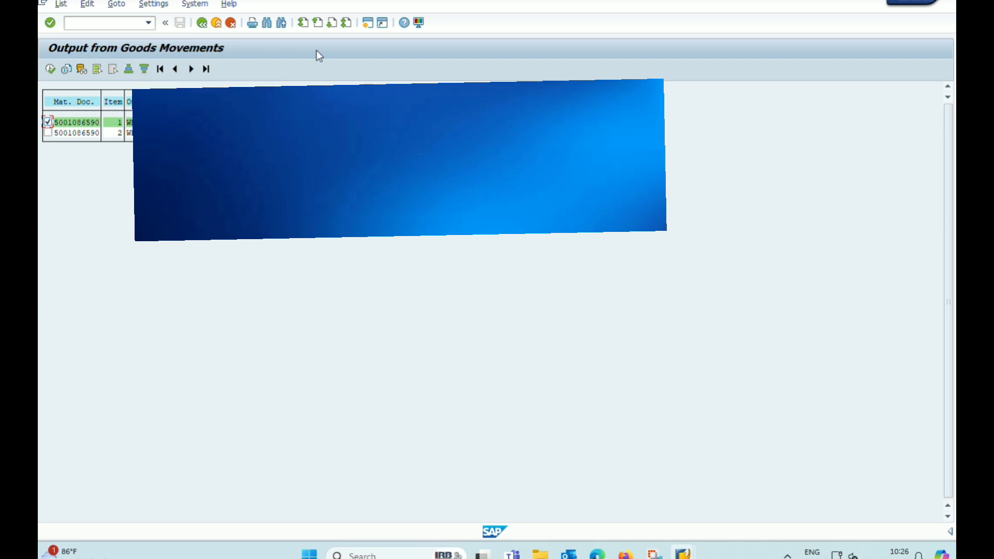
pyautogui.click(50, 68)
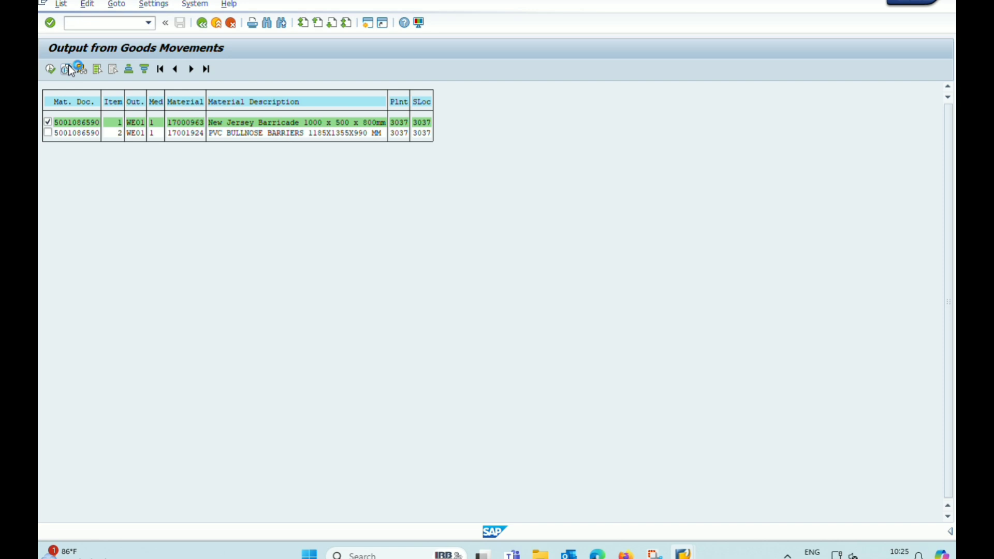
pyautogui.click(69, 69)
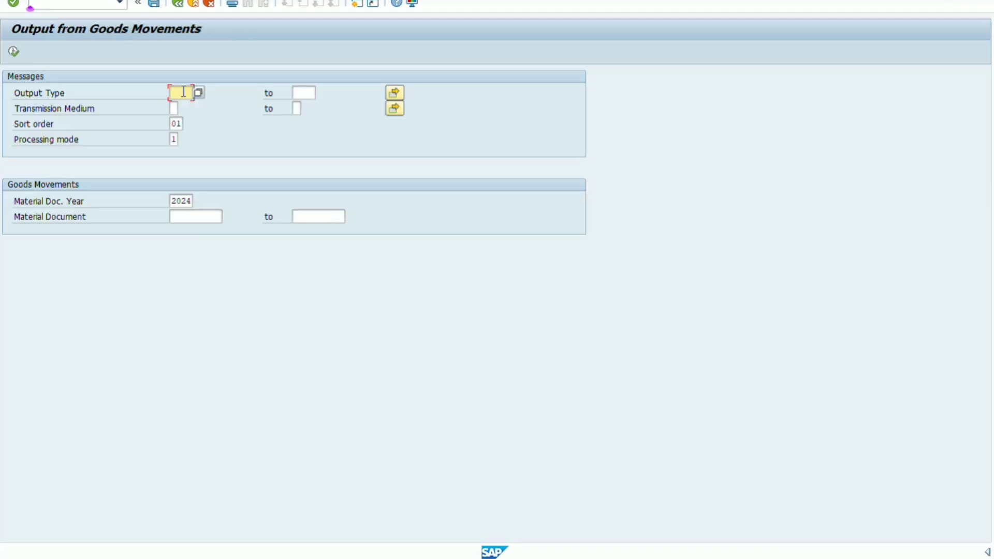
pyautogui.write('WE01')
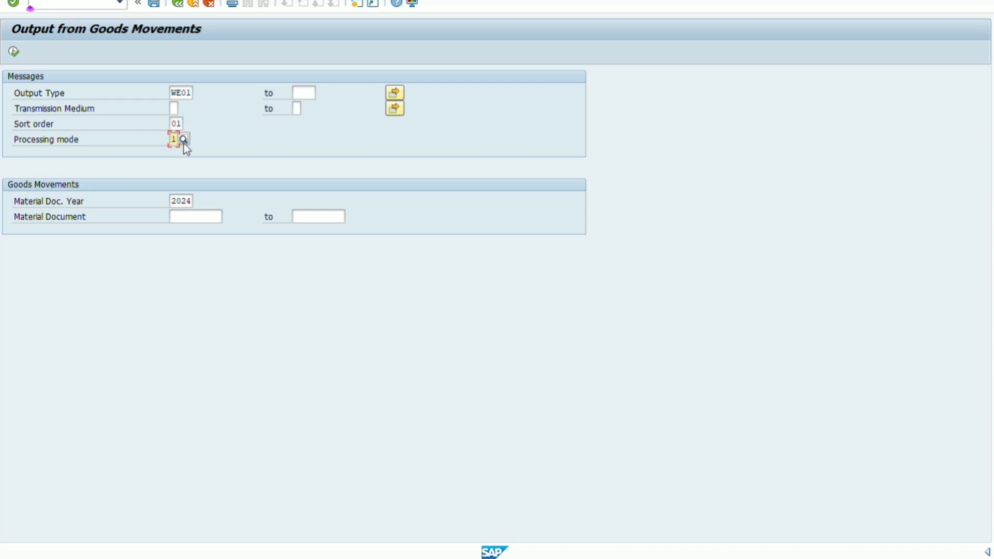
pyautogui.write('5001086590')
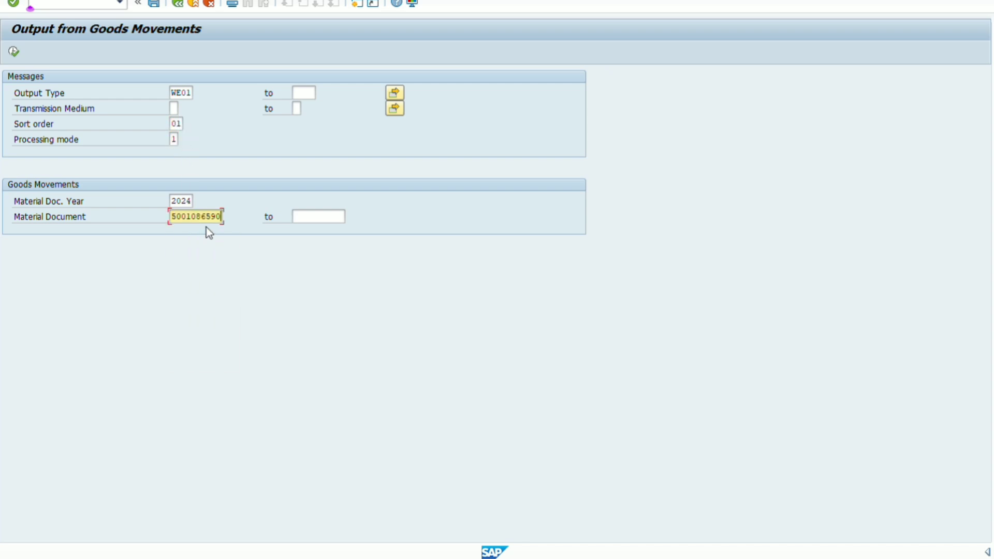
pyautogui.moveTo(11, 52)
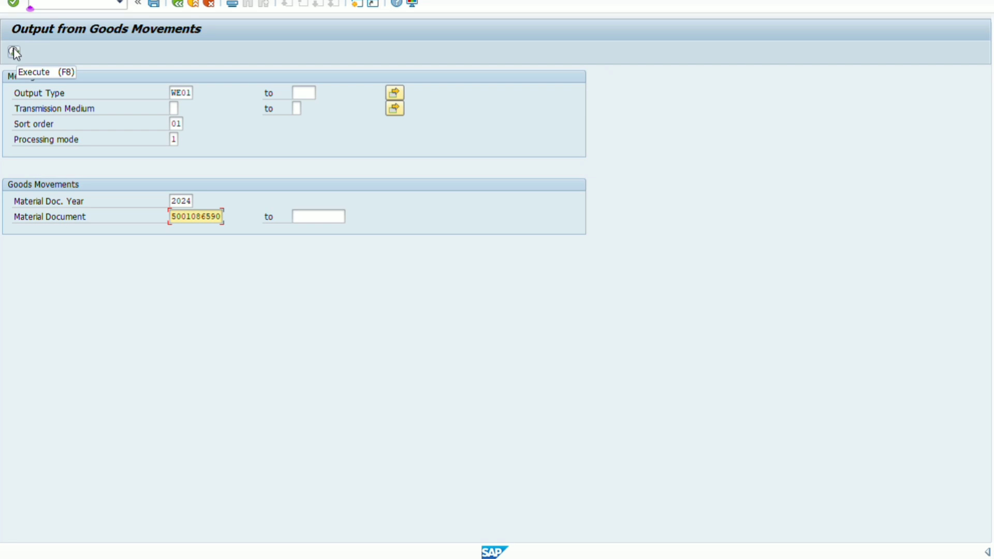
pyautogui.click(11, 52)
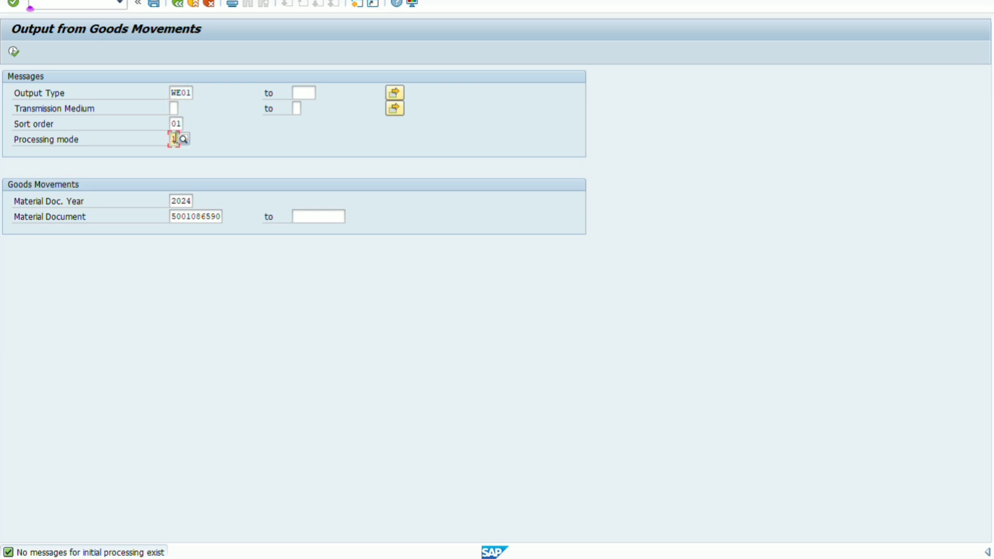
pyautogui.click(185, 139)
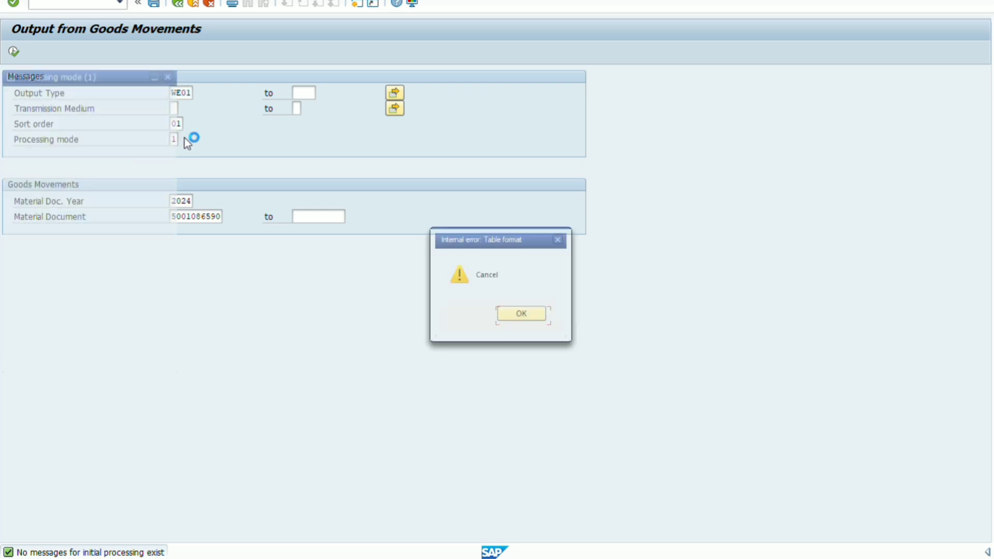